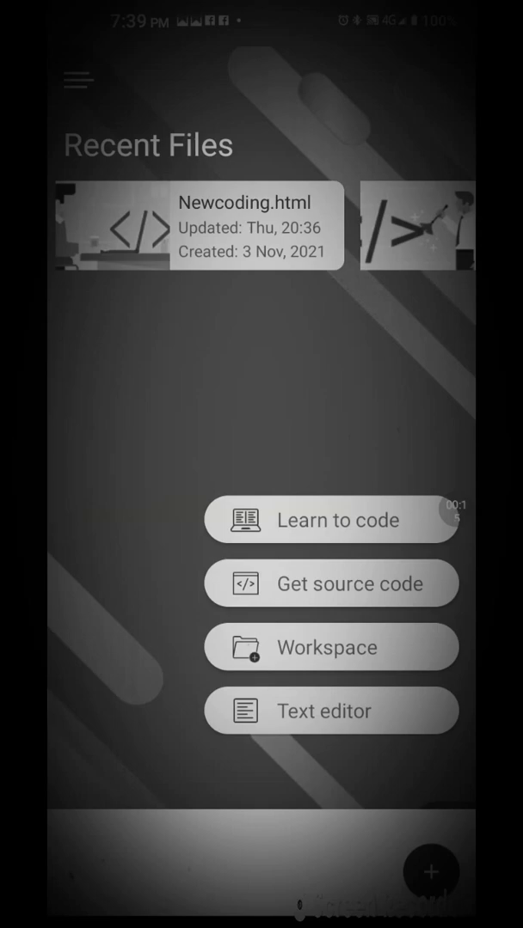
Navigate from Workspace through the Coding project into the New project folder.
click(330, 646)
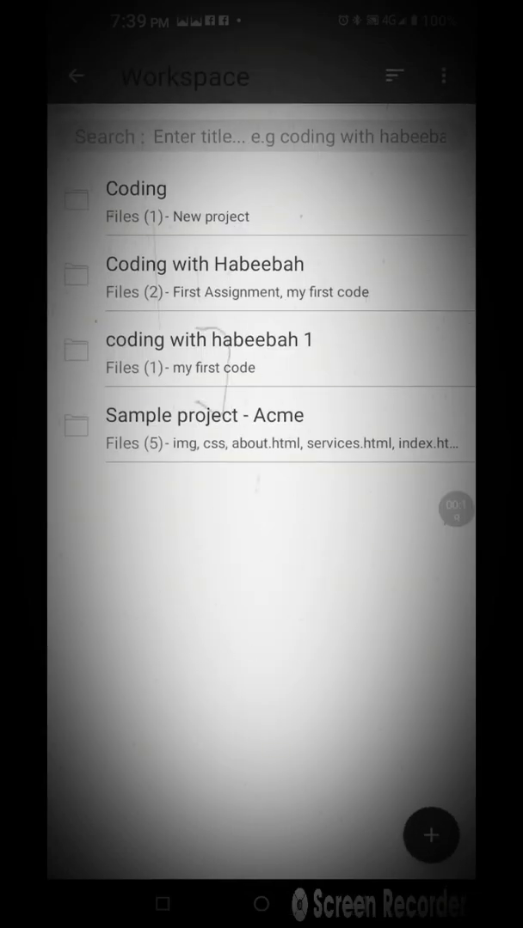
click(136, 188)
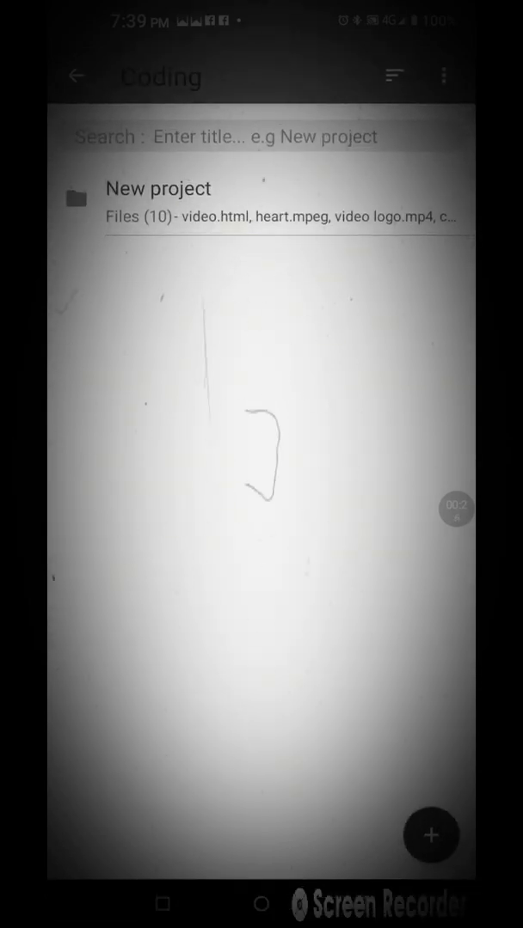
click(158, 188)
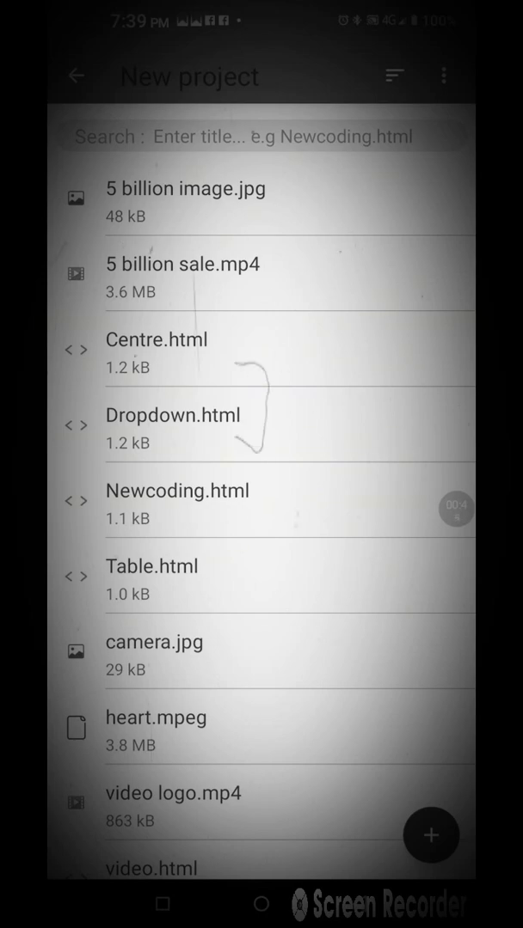
Add a new file named Style.css to the New project folder and save it.
click(431, 835)
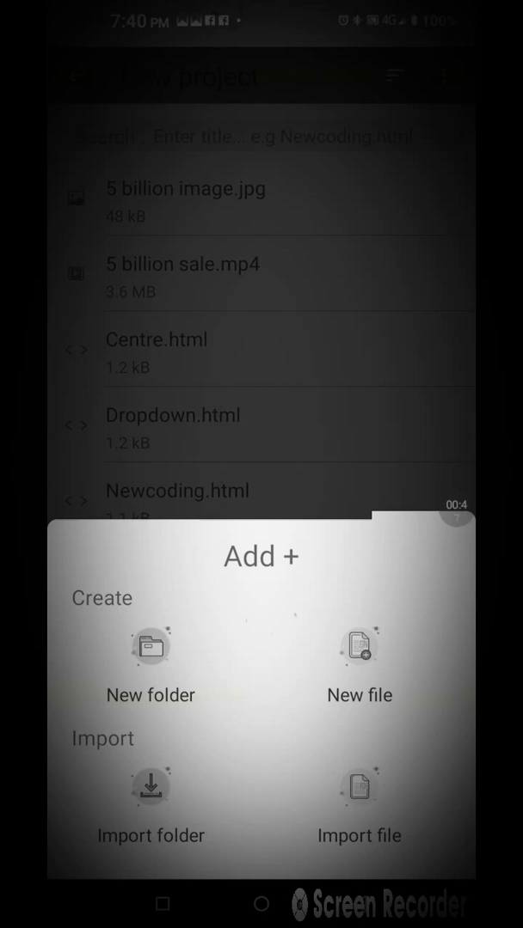
click(360, 647)
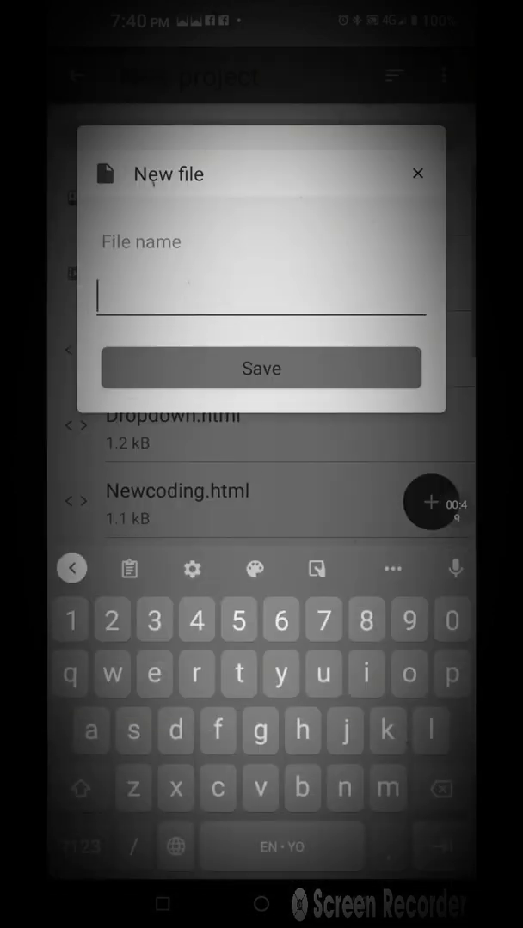
text(S)
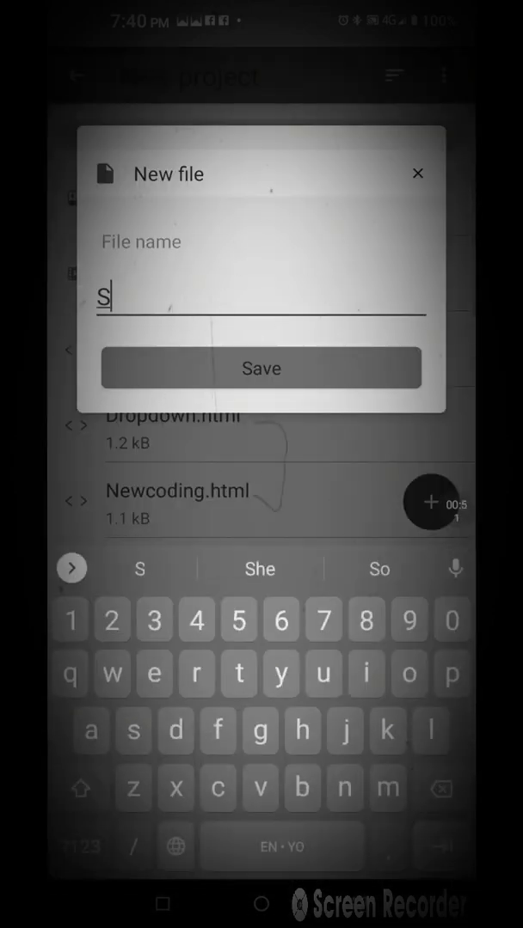
text(tyle.)
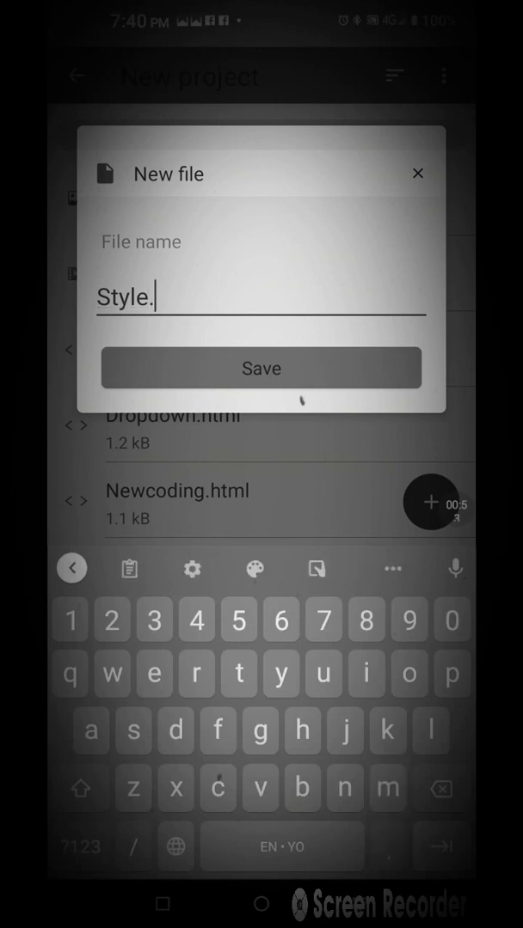
text(css)
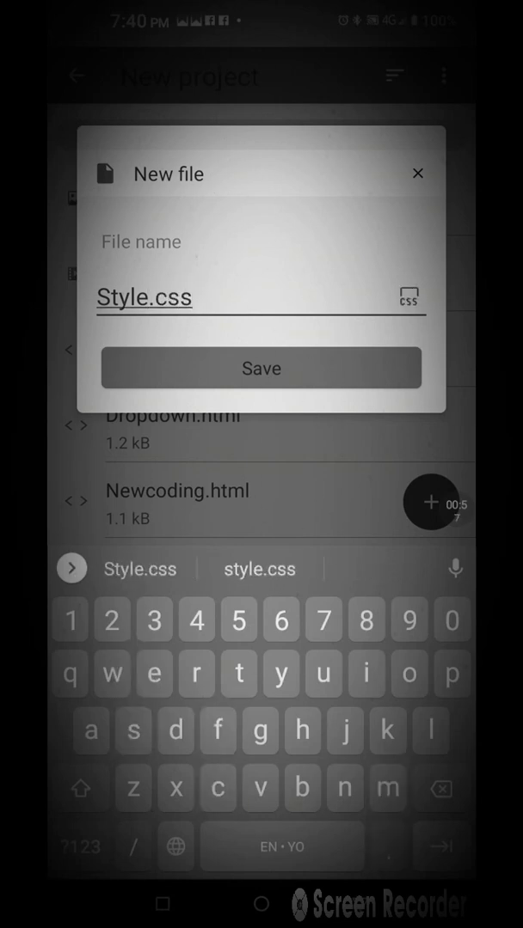
click(261, 368)
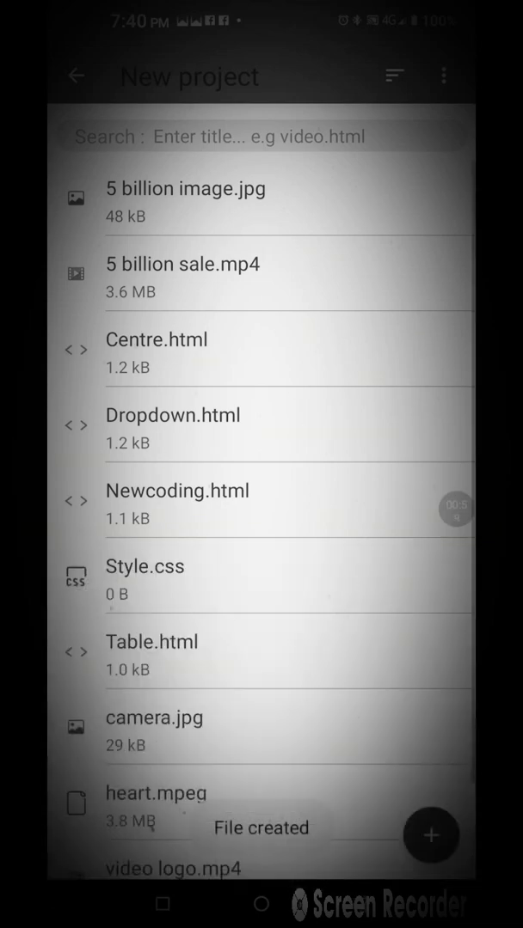
scroll(down, 3)
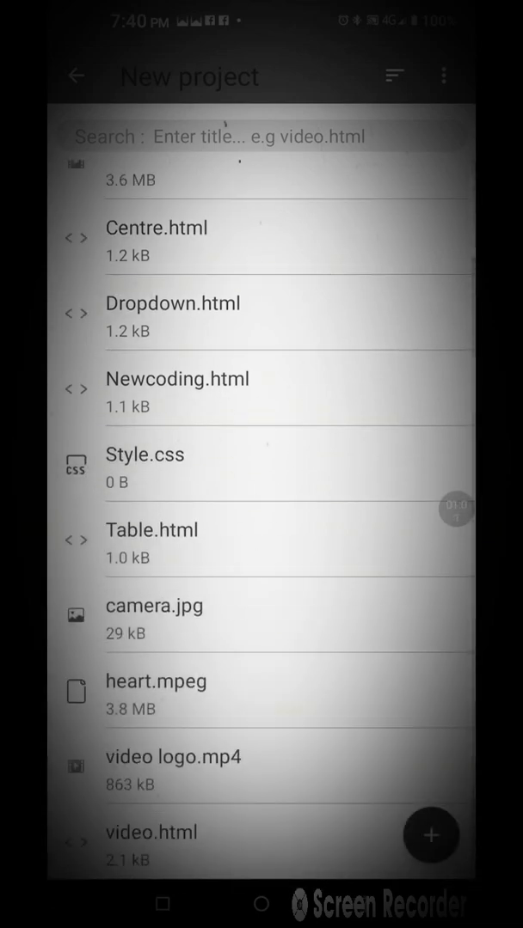
scroll(down, 3)
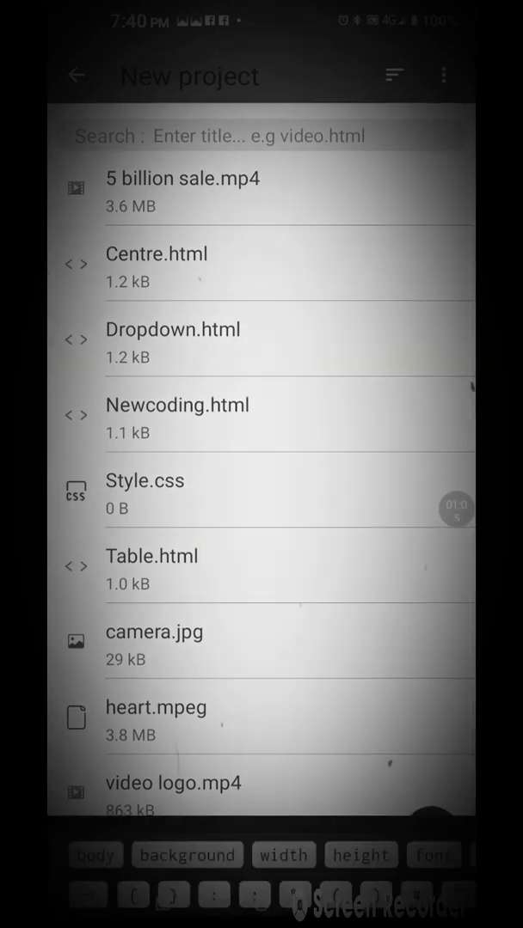
Open a project file, then switch editor tabs past Dropdown.html to Centre.html.
click(144, 480)
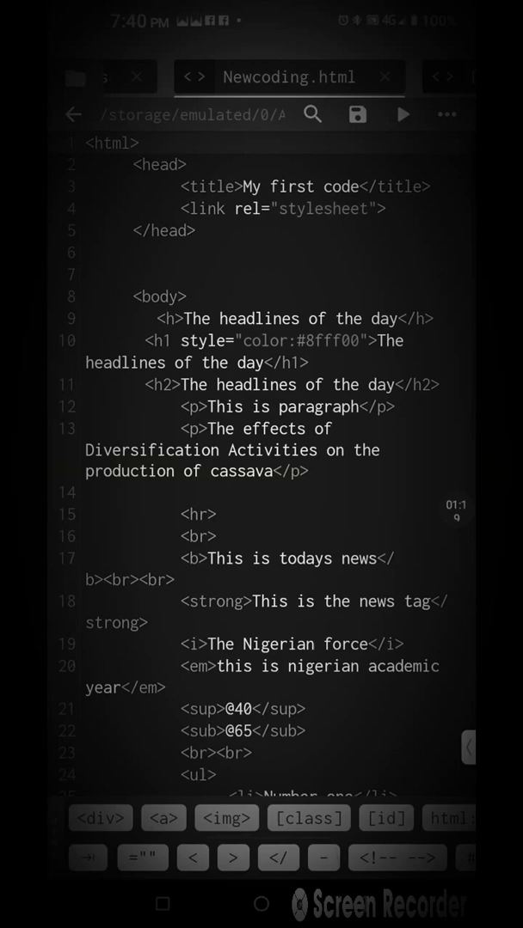
click(402, 114)
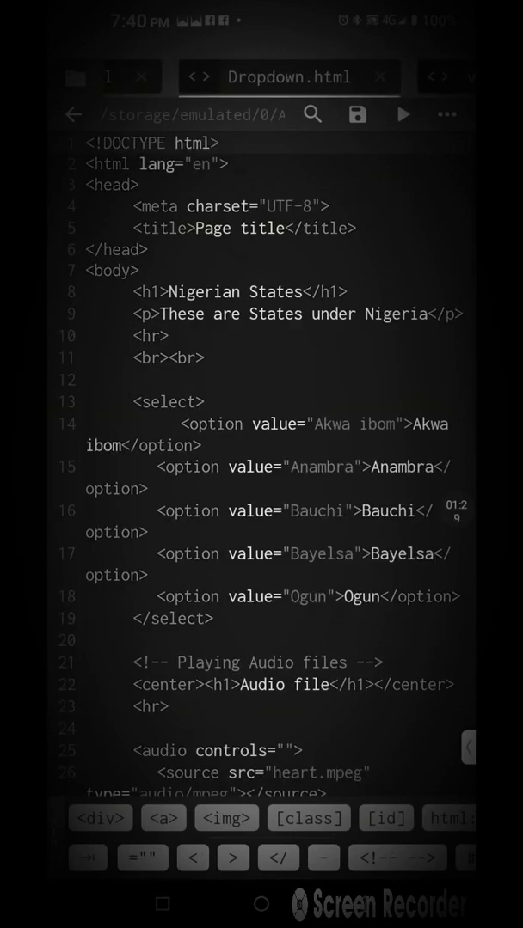
click(402, 114)
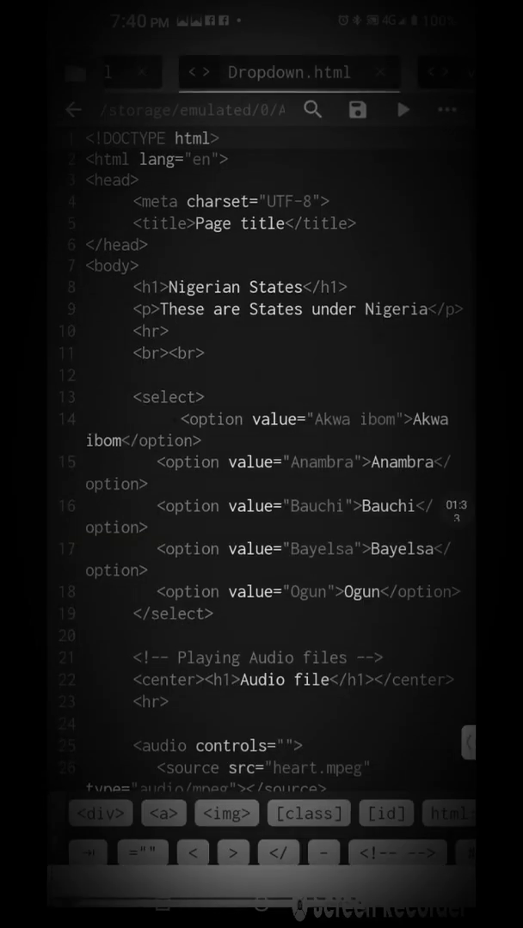
click(280, 76)
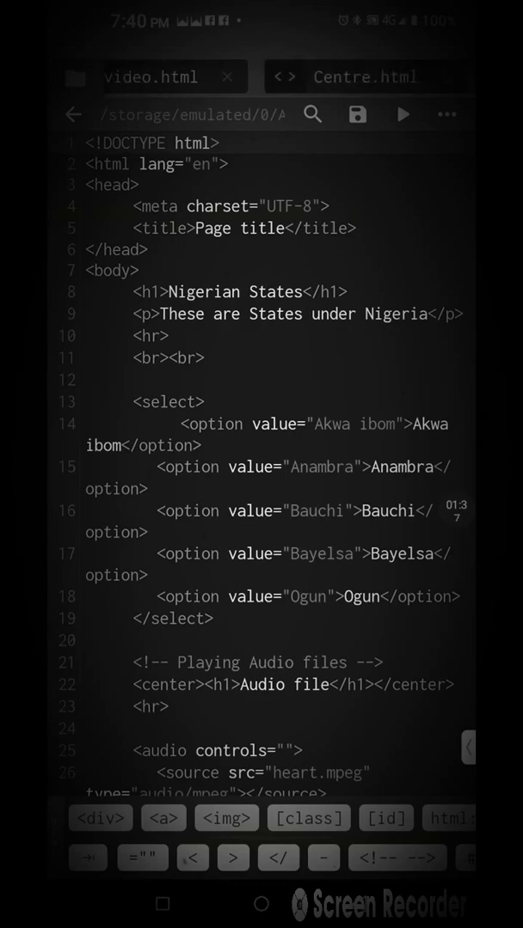
click(364, 76)
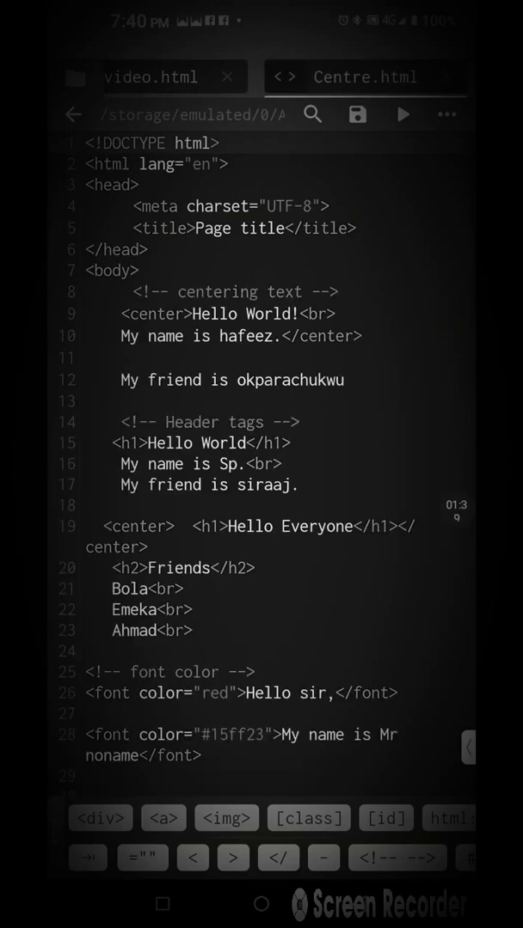
Insert a stylesheet link in Centre.html's head with href set to Style.css.
click(402, 113)
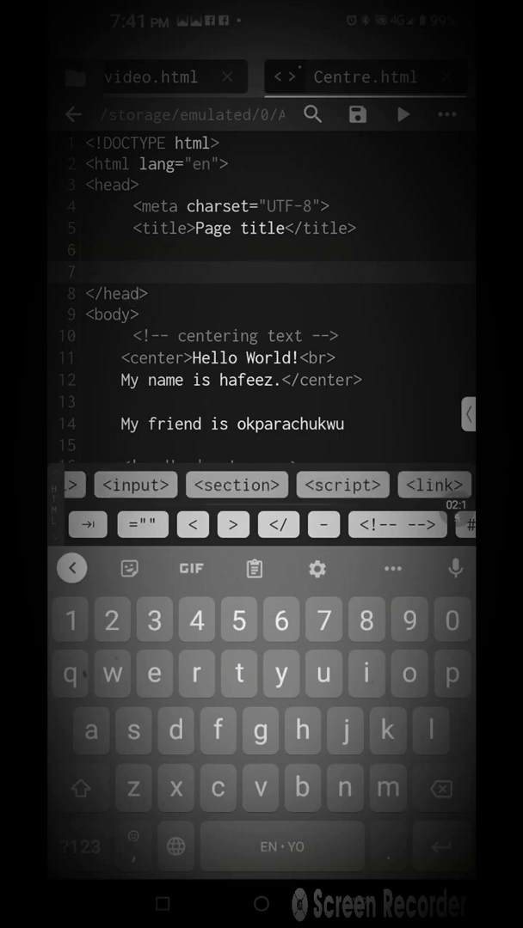
click(433, 485)
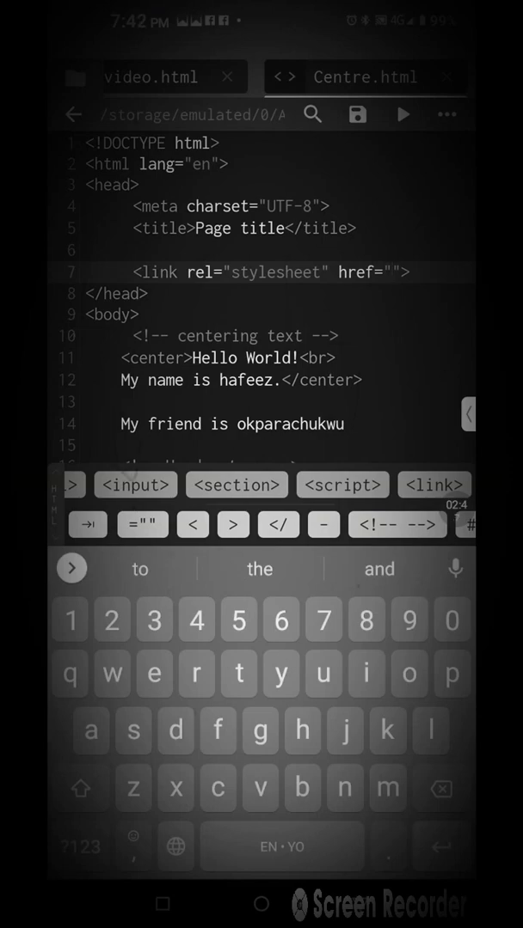
text(st)
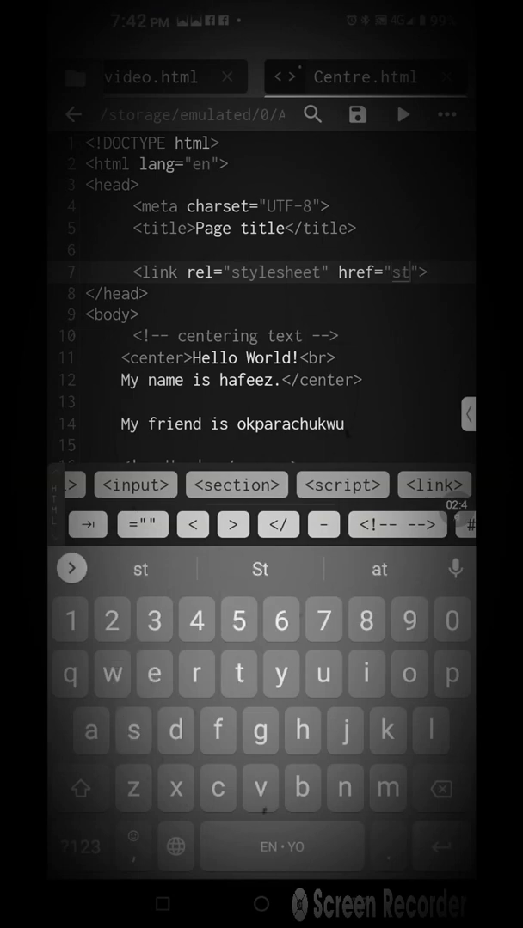
key(Backspace)
text(S)
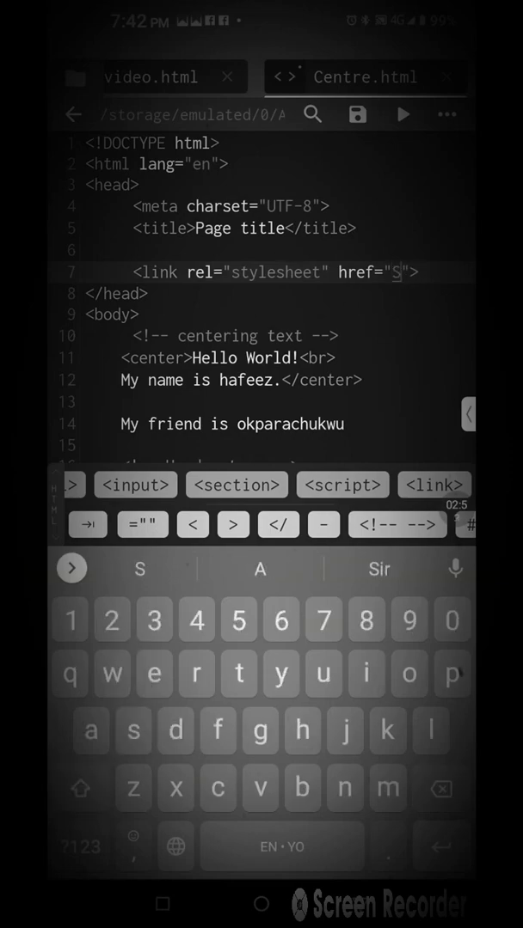
text(ty)
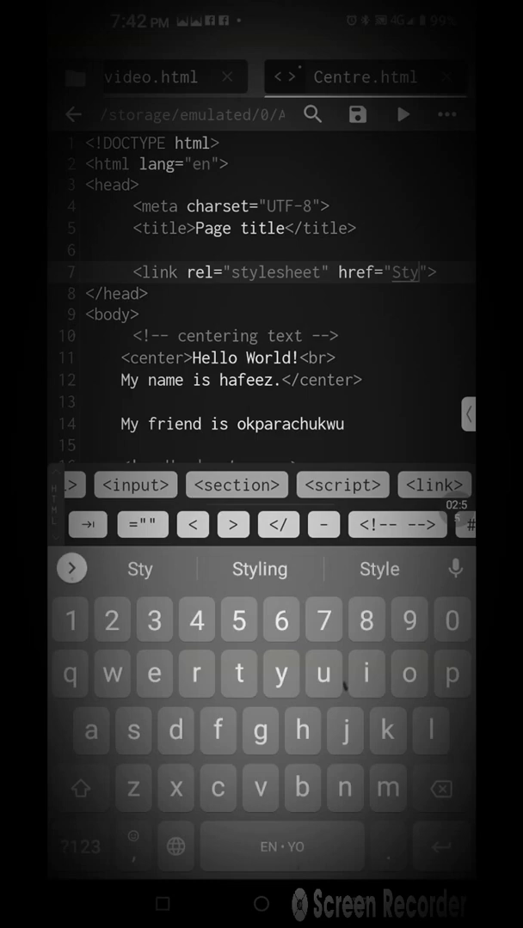
text(le.cs)
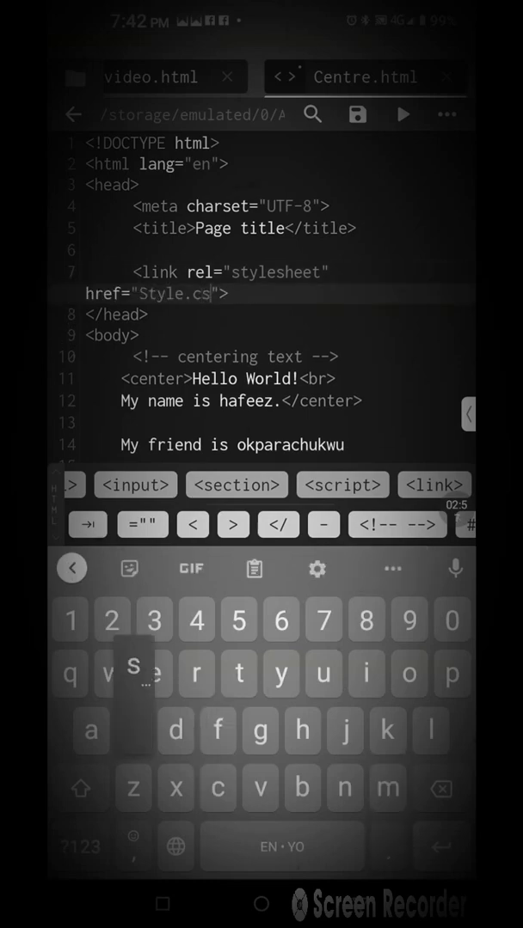
text(s)
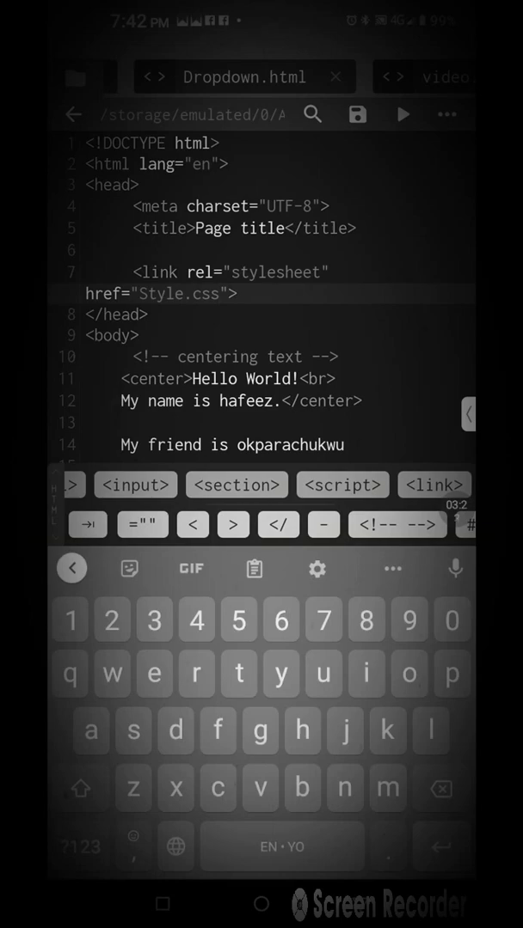
Dismiss the carrier data-usage popup and switch to the empty Style.css tab.
scroll(down, 3)
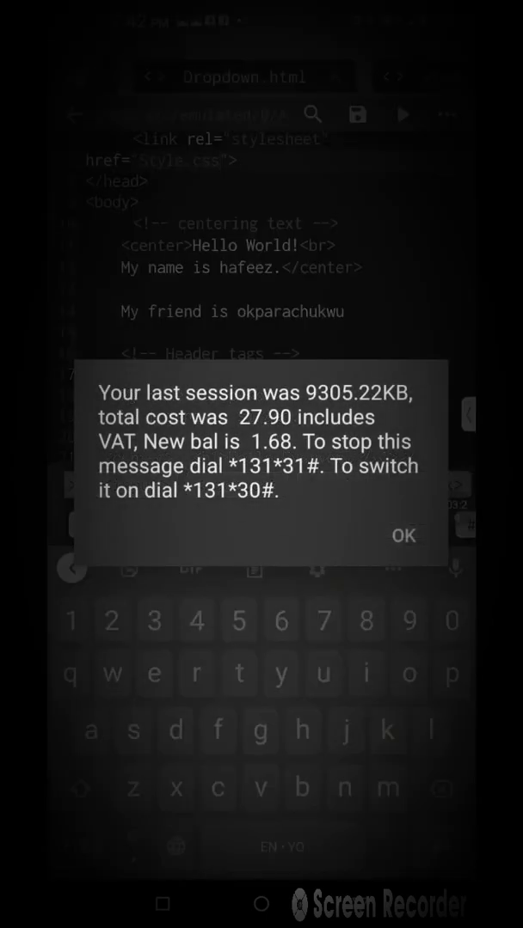
click(403, 534)
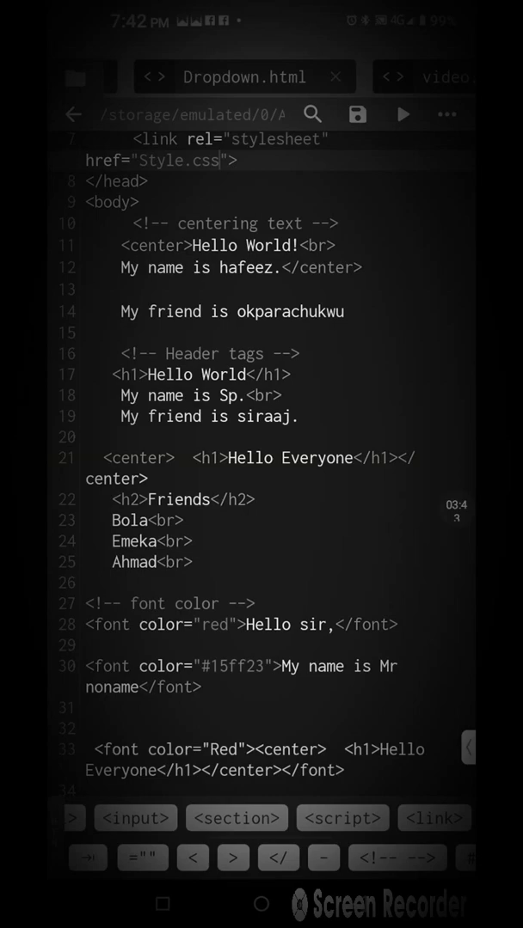
click(204, 76)
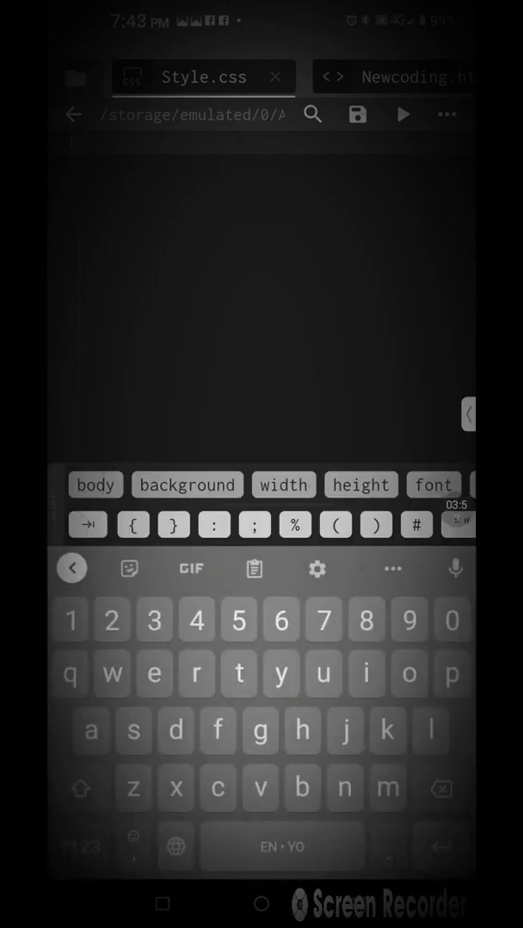
Write the rule h1{color:red;} in Style.css, then return to Centre.html.
text(h1)
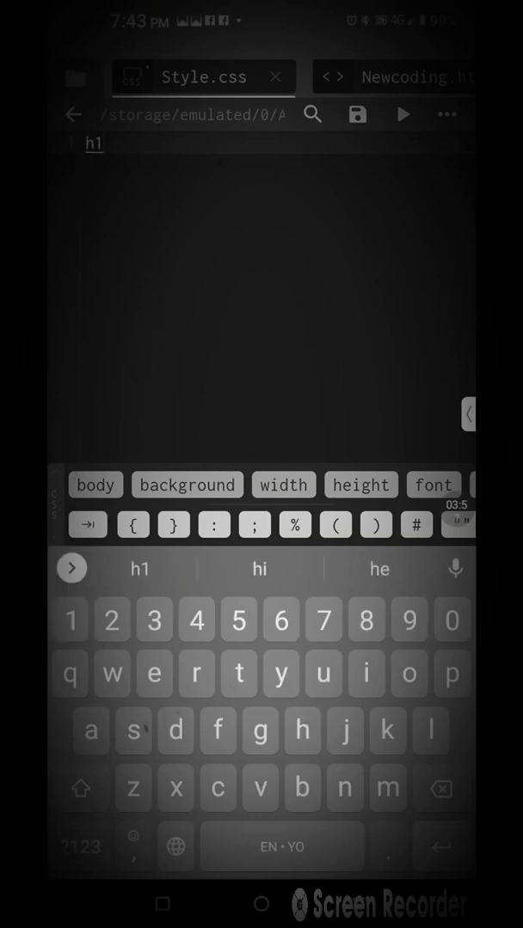
click(133, 525)
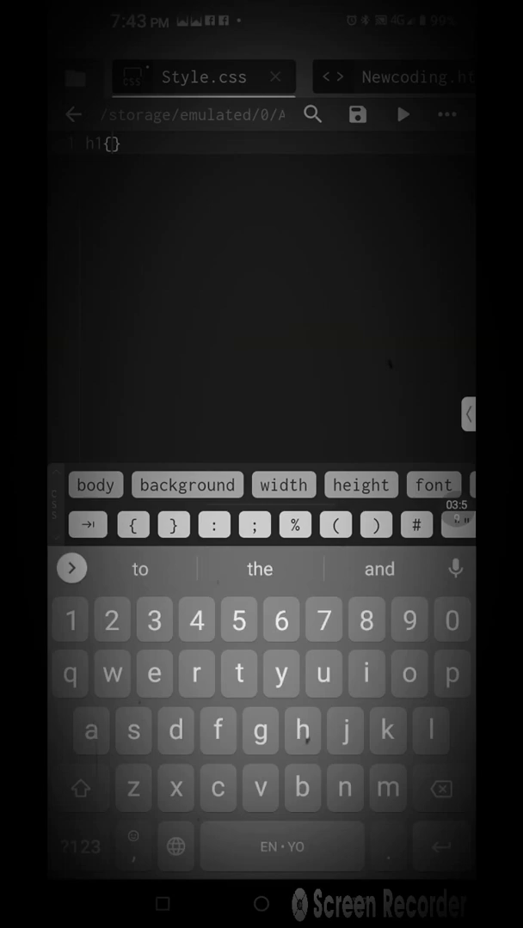
text(col)
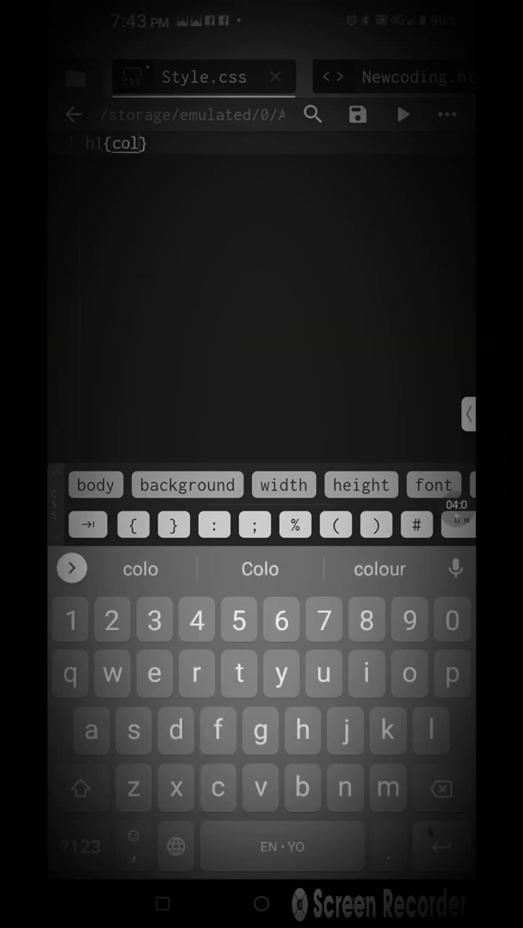
text(or)
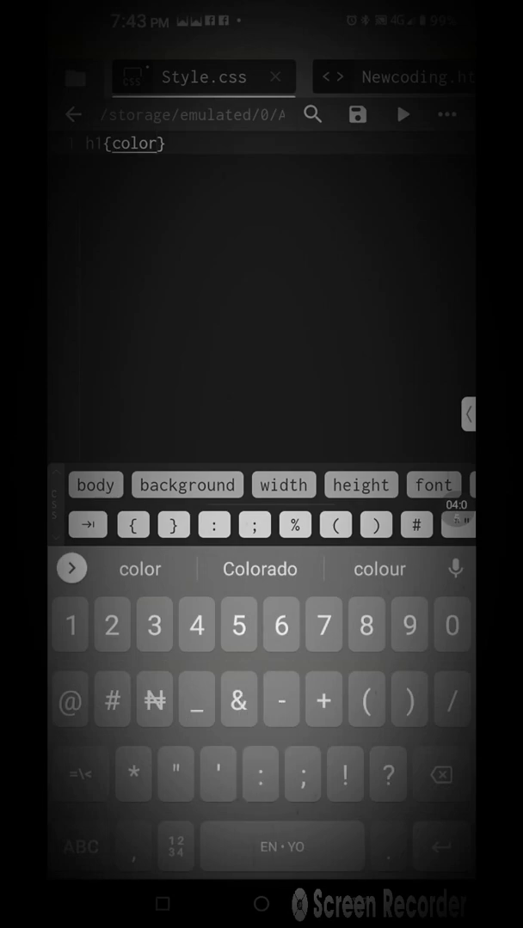
text(:)
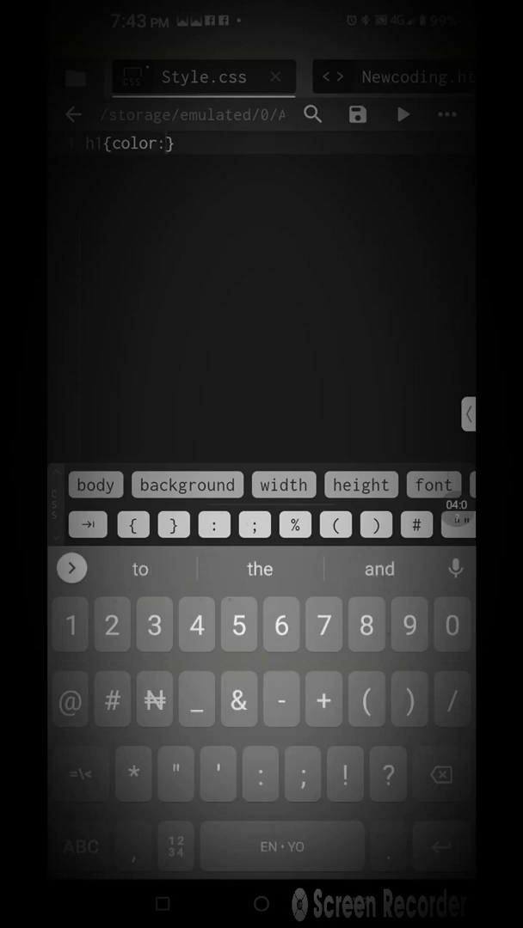
text(re)
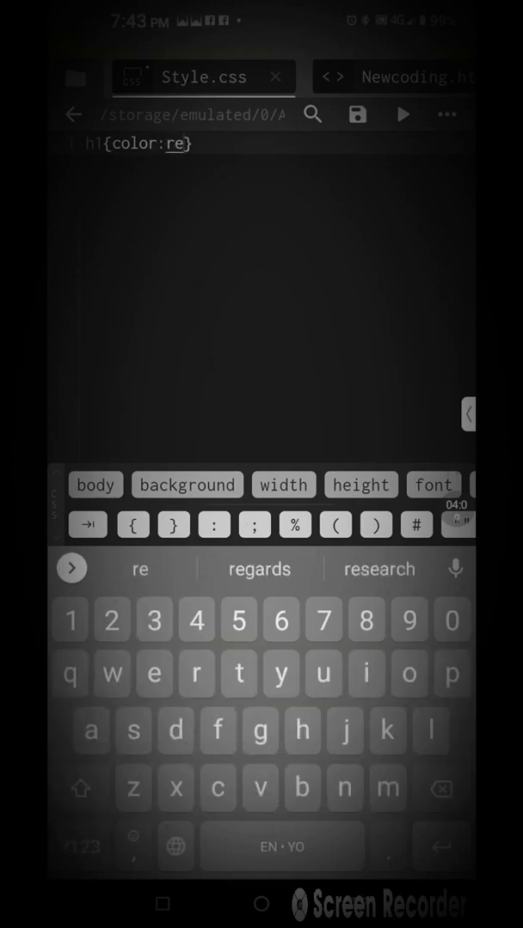
text(d;)
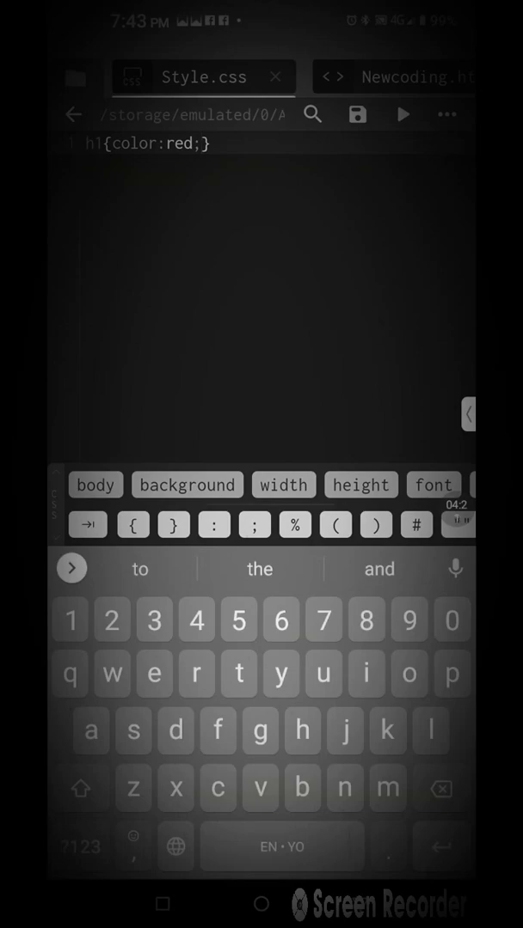
click(357, 114)
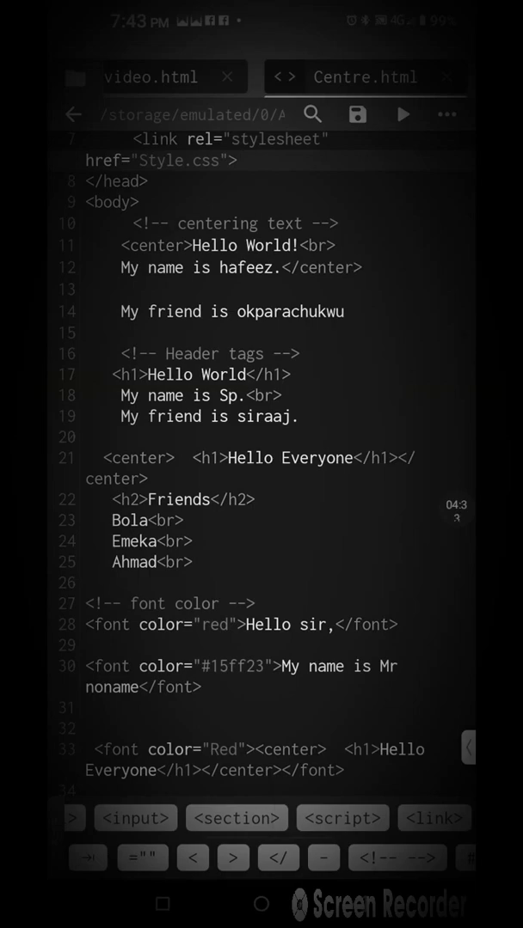
Run Centre.html to view it rendered in the built-in browser preview.
click(403, 113)
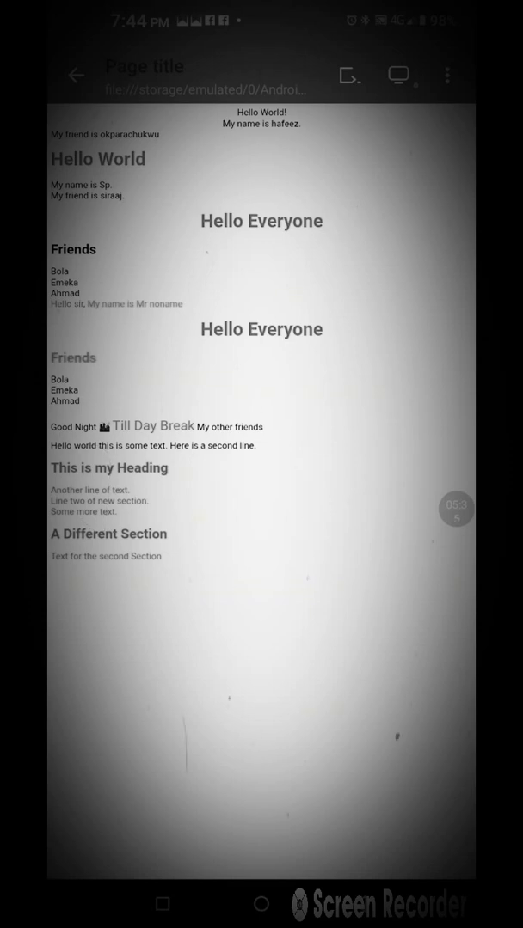
click(455, 509)
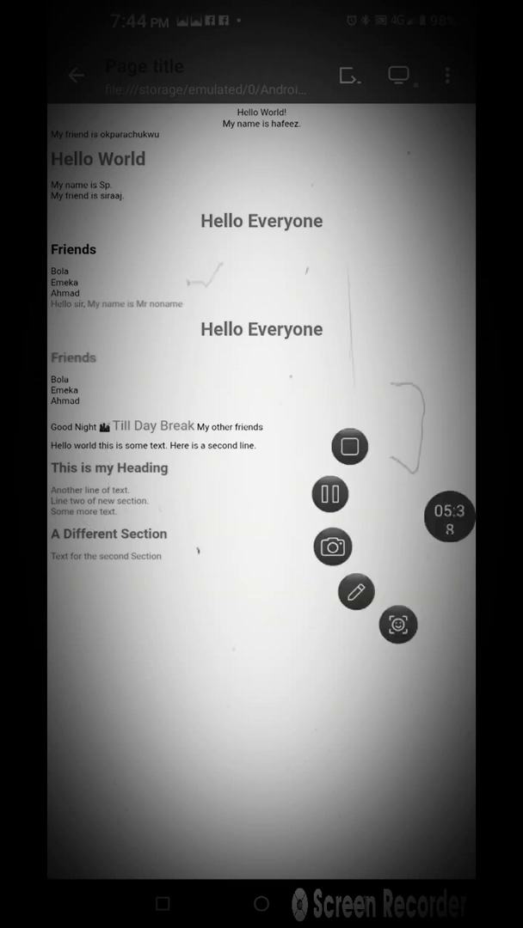